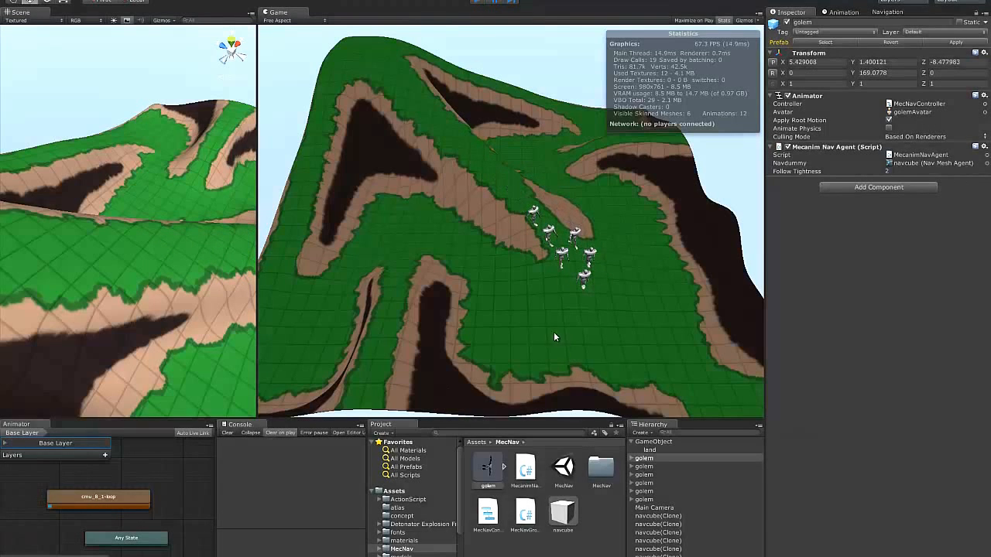
Exit Play mode and select the navcube prefab in the Project panel.
left_click(487, 468)
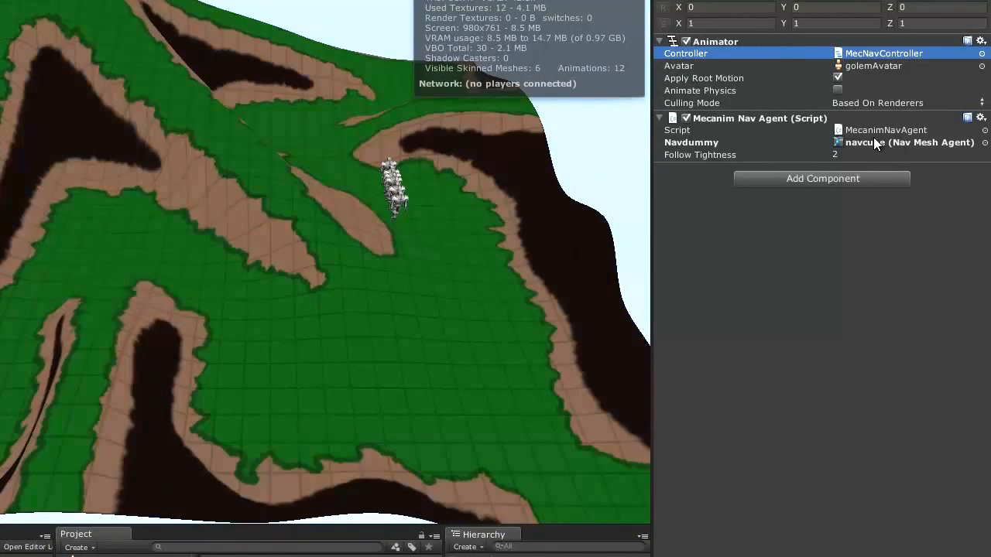
mouse_move(929, 152)
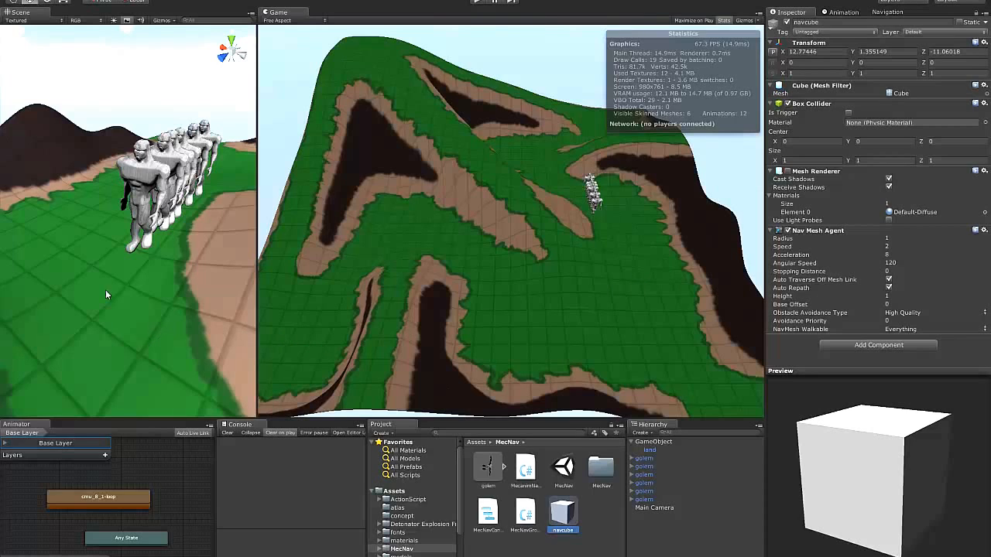
mouse_move(170, 230)
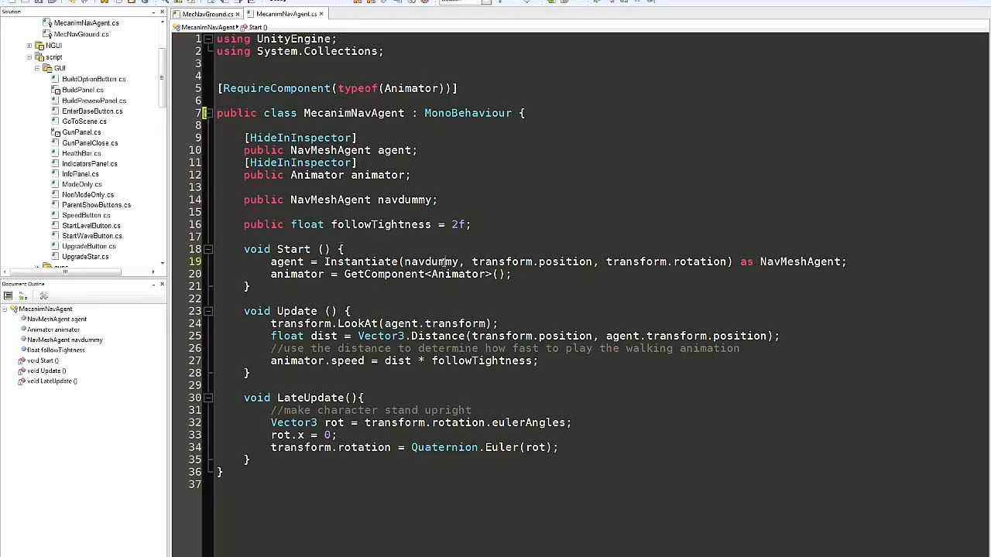
double_click(431, 261)
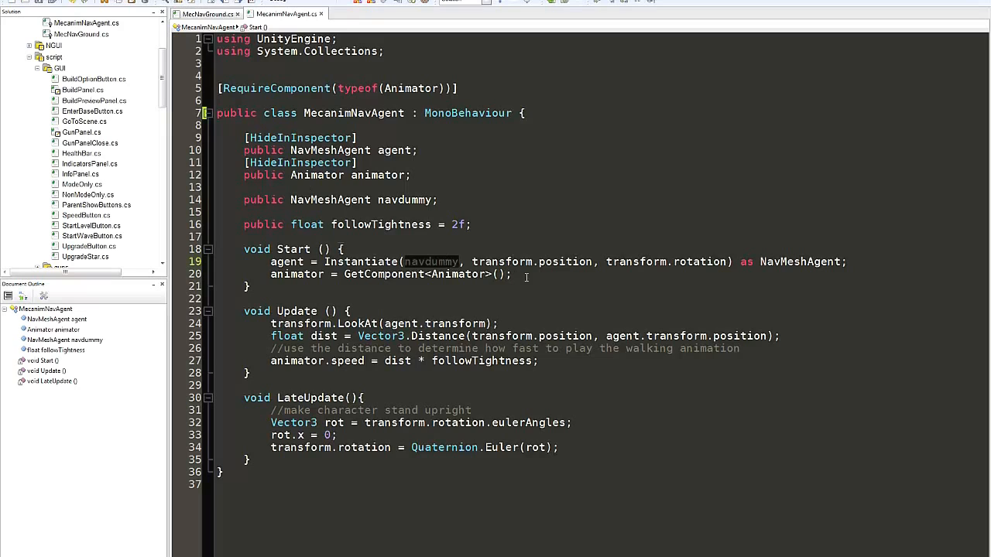
double_click(565, 262)
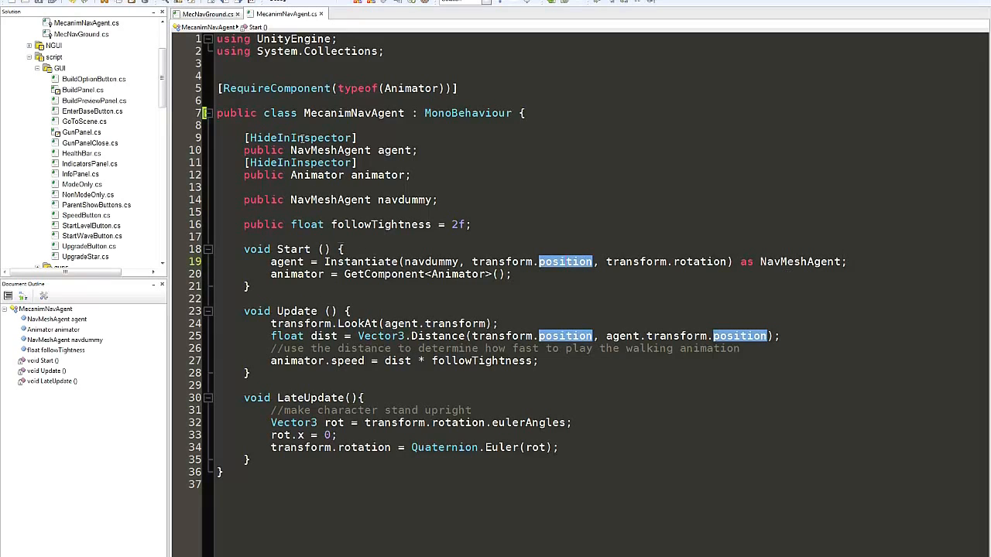
double_click(395, 150)
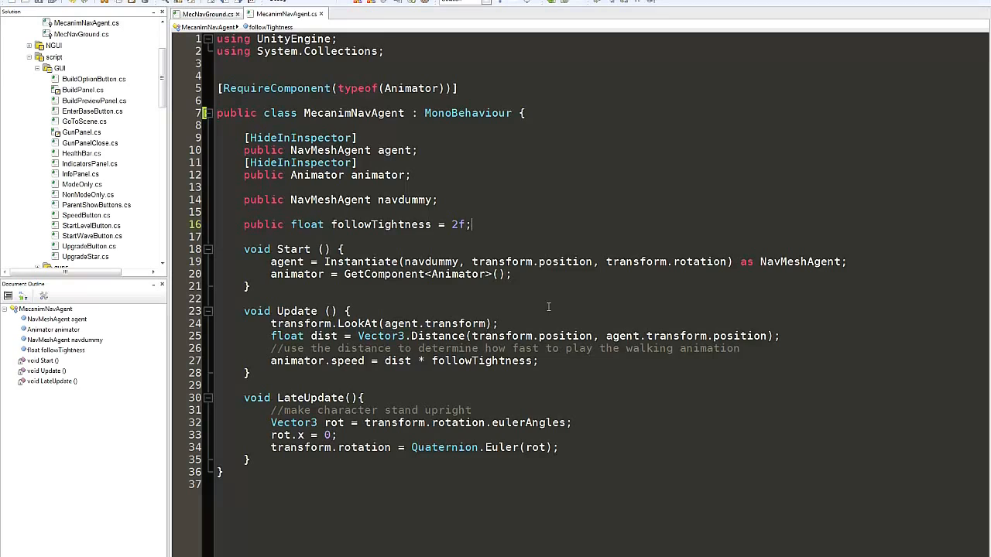
mouse_move(541, 302)
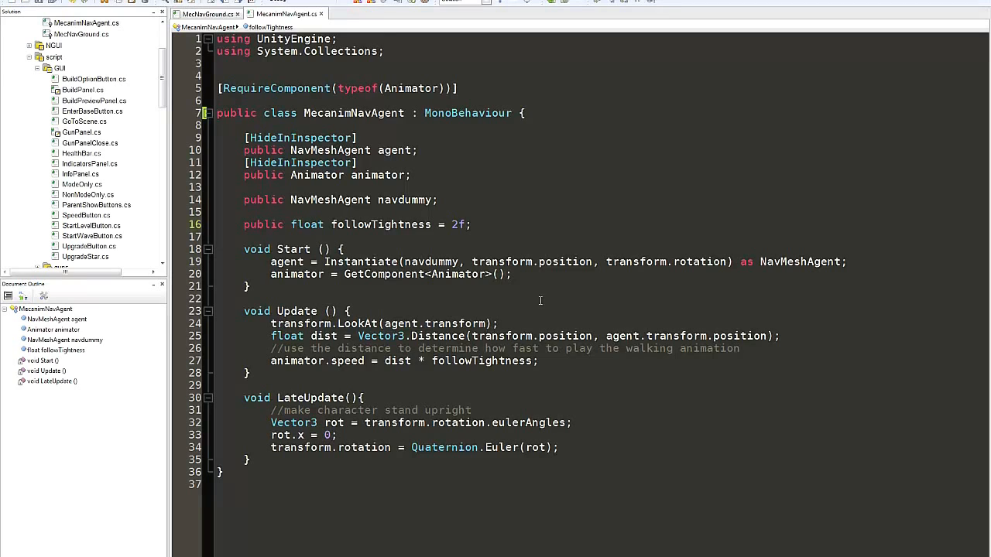
left_click(470, 225)
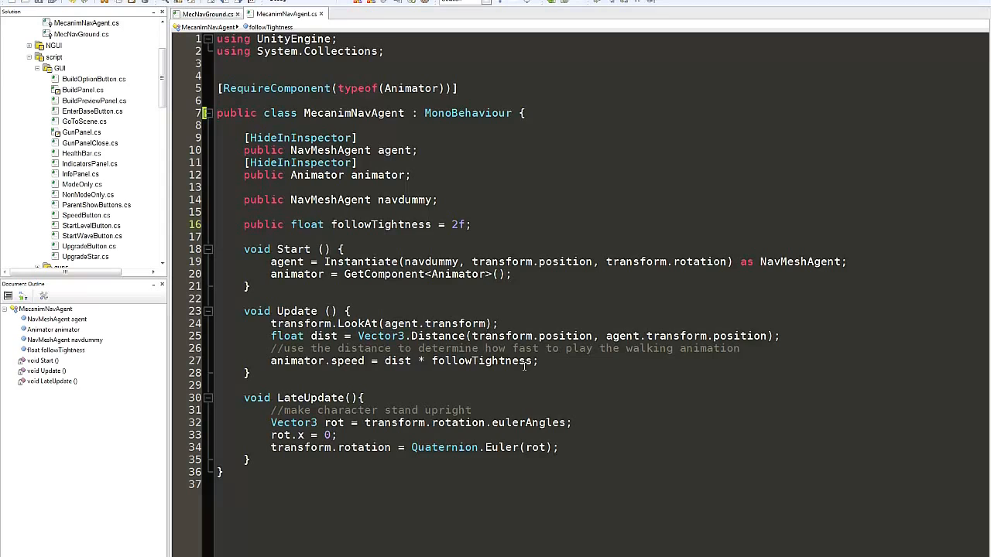
left_click(593, 447)
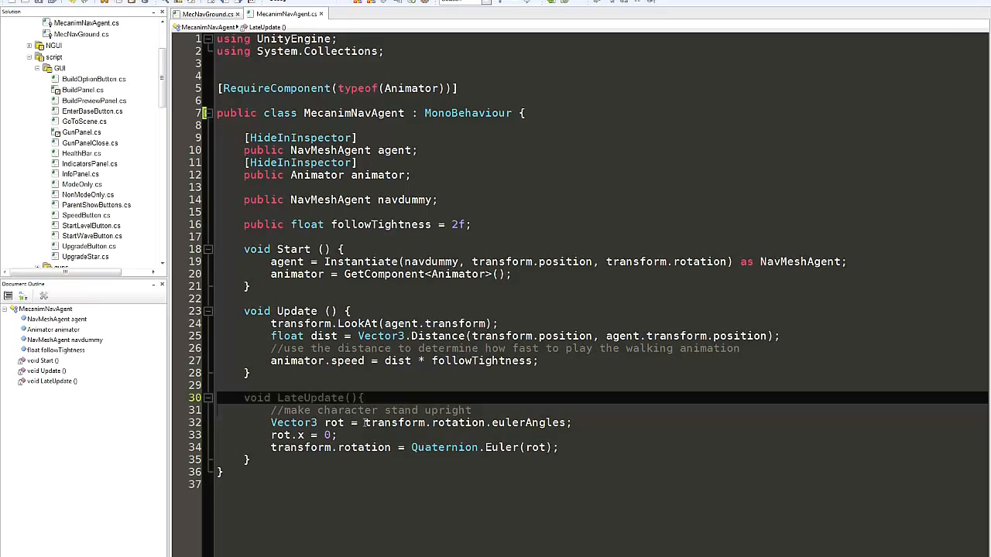
left_click(472, 410)
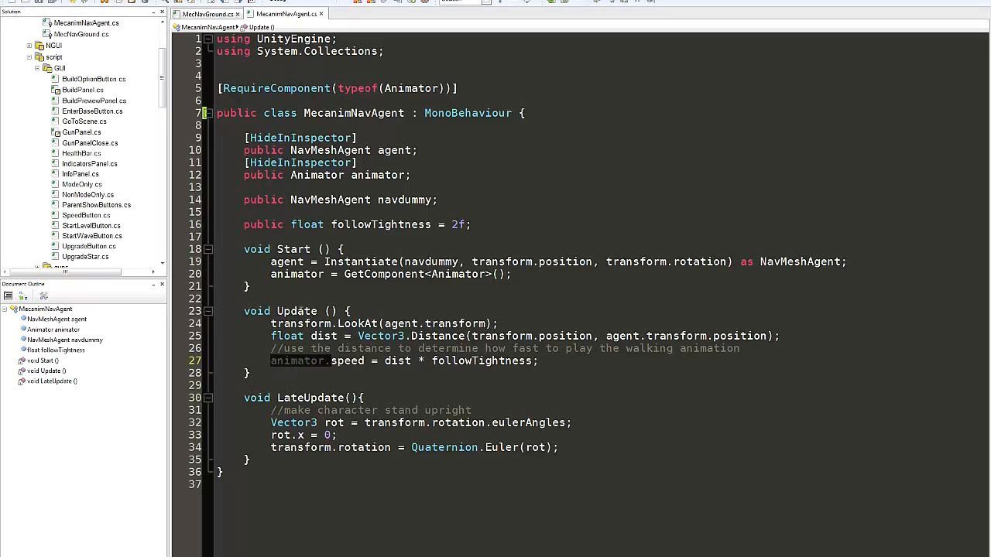
Highlight the rotation uses in MecNavGround.cs, then go back to the Unity editor.
double_click(363, 448)
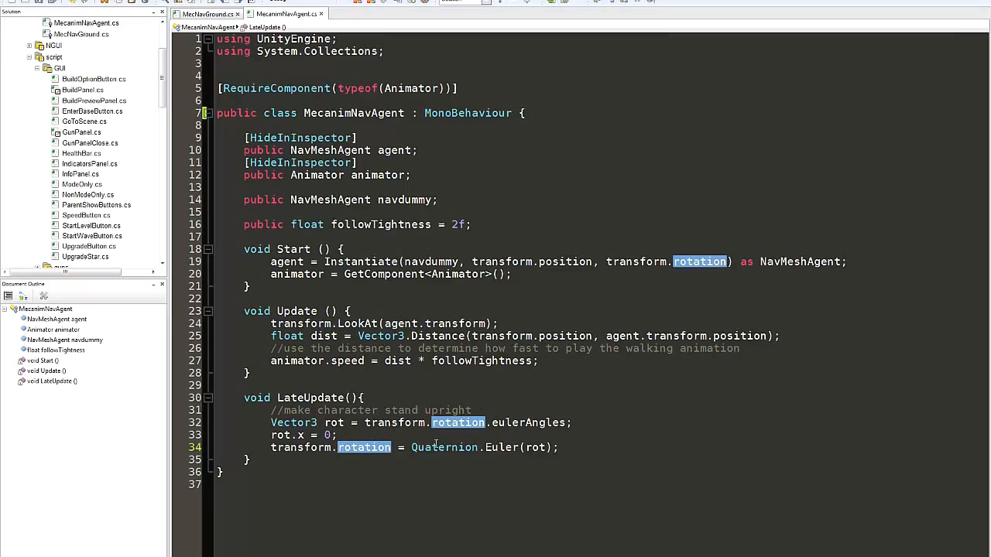
mouse_move(519, 496)
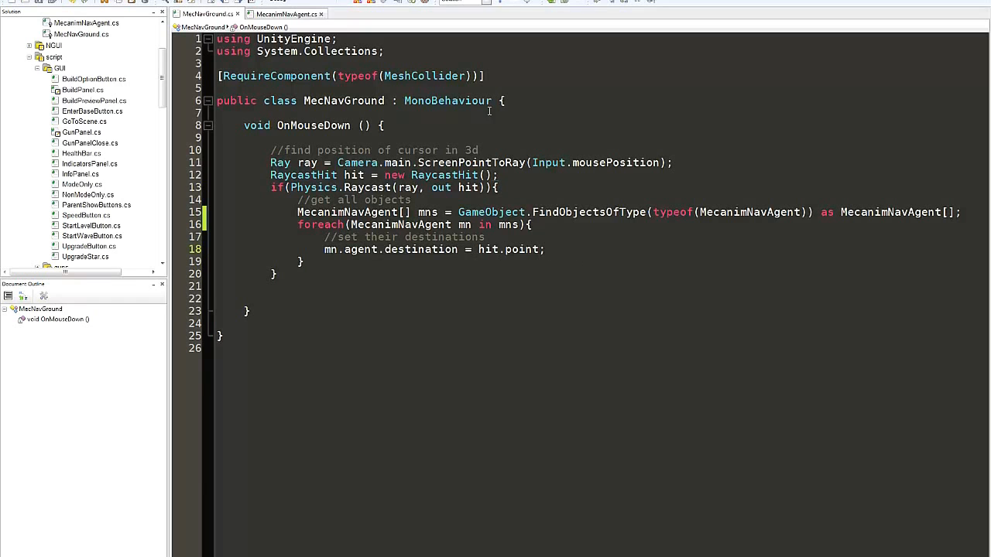
left_click(286, 14)
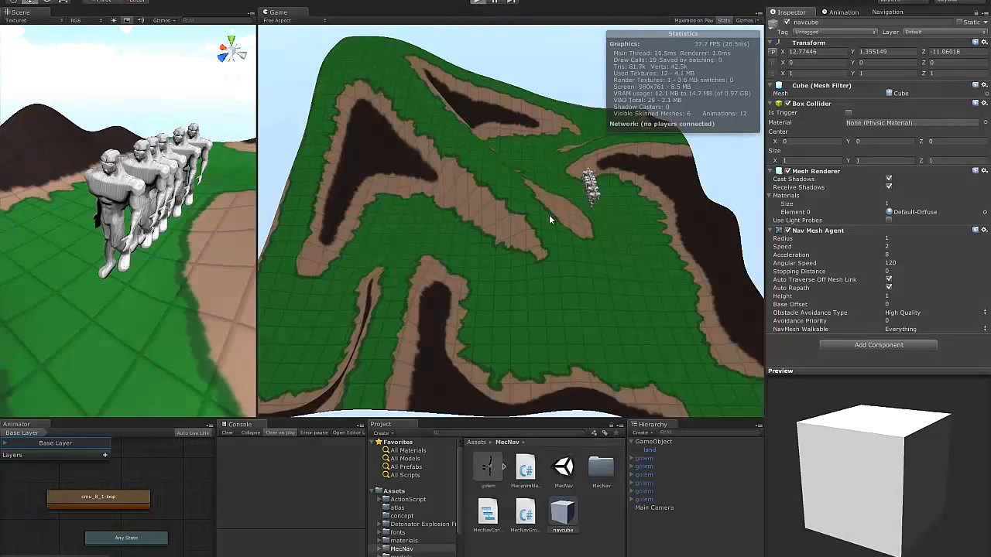
mouse_move(579, 308)
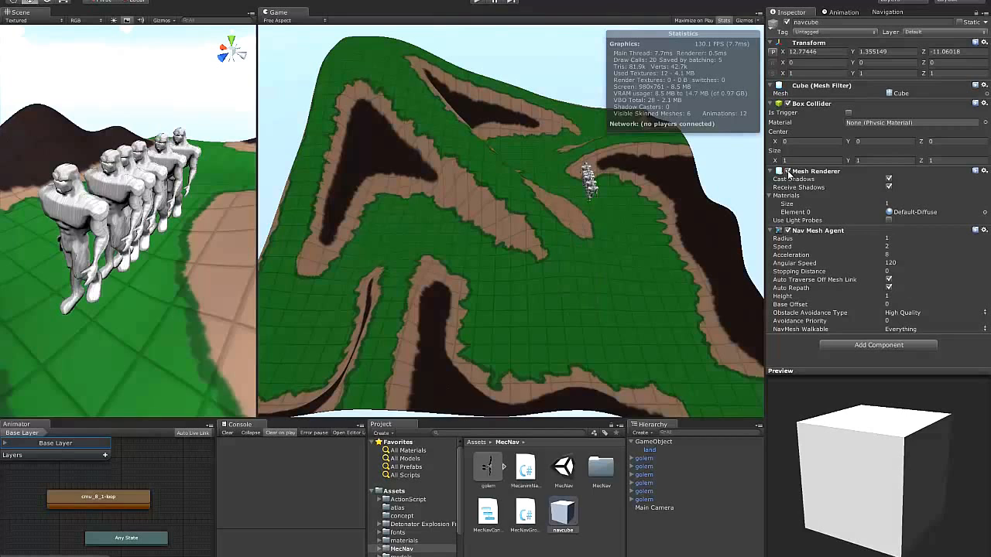
Turn off navcube's Mesh Renderer, then select all six golems and duplicate them.
left_click(644, 491)
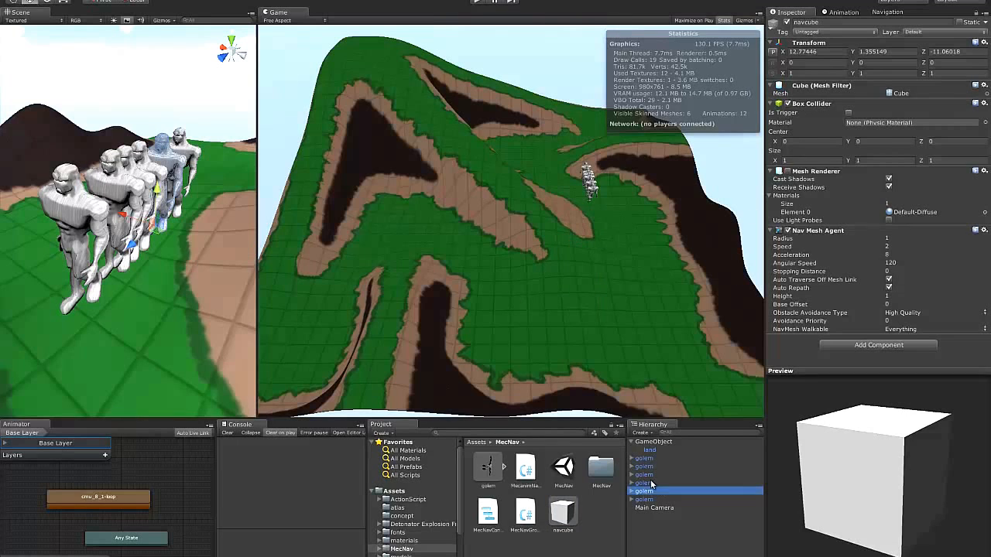
left_click(643, 500)
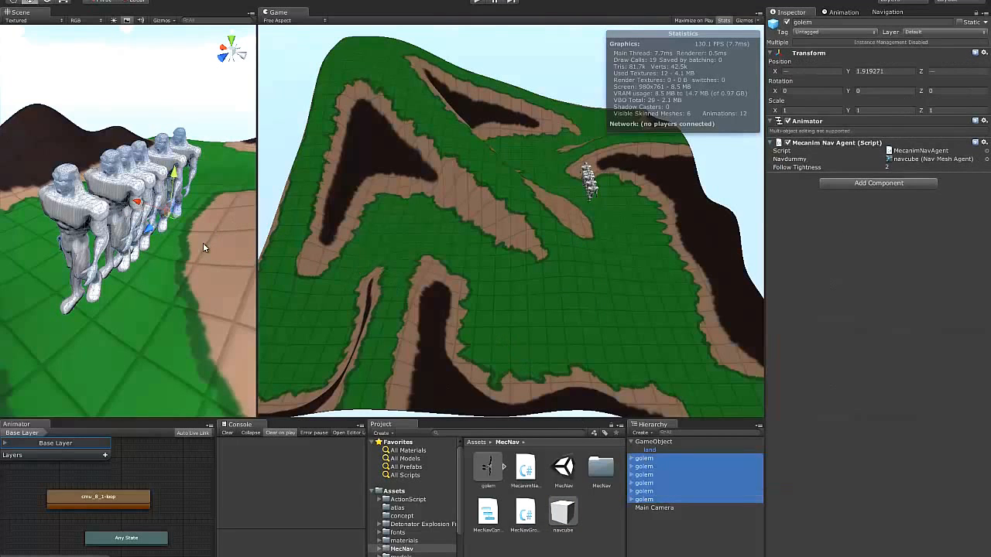
mouse_move(672, 490)
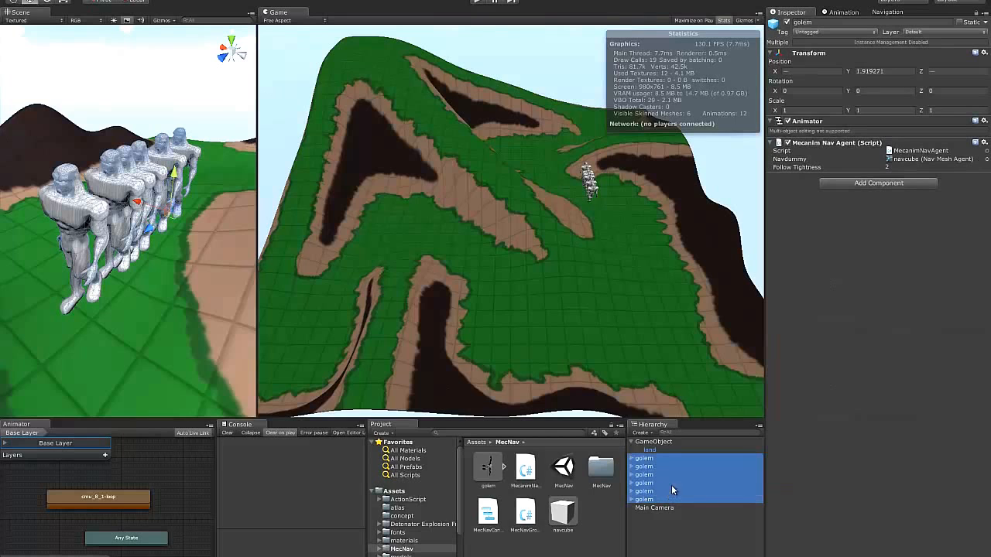
left_click(643, 499)
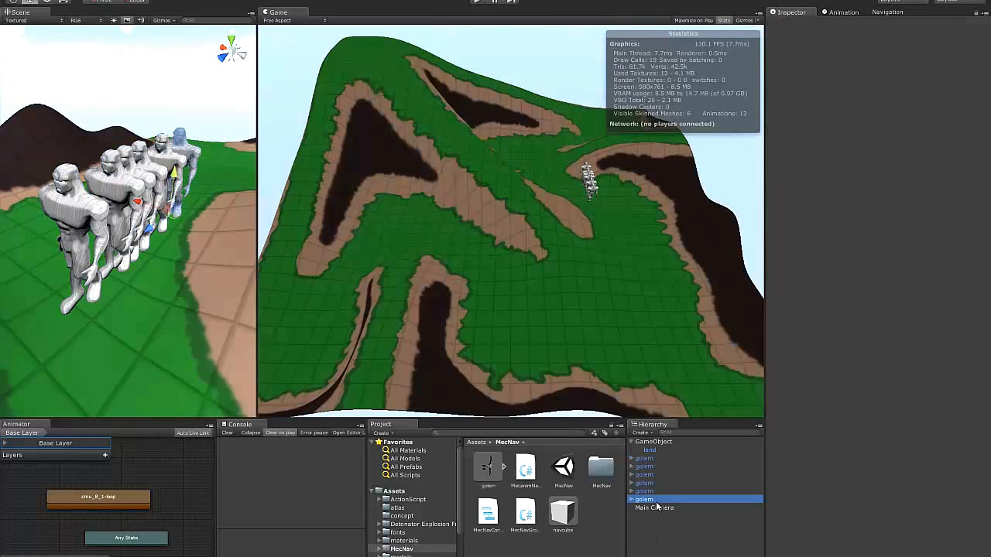
left_click(643, 458)
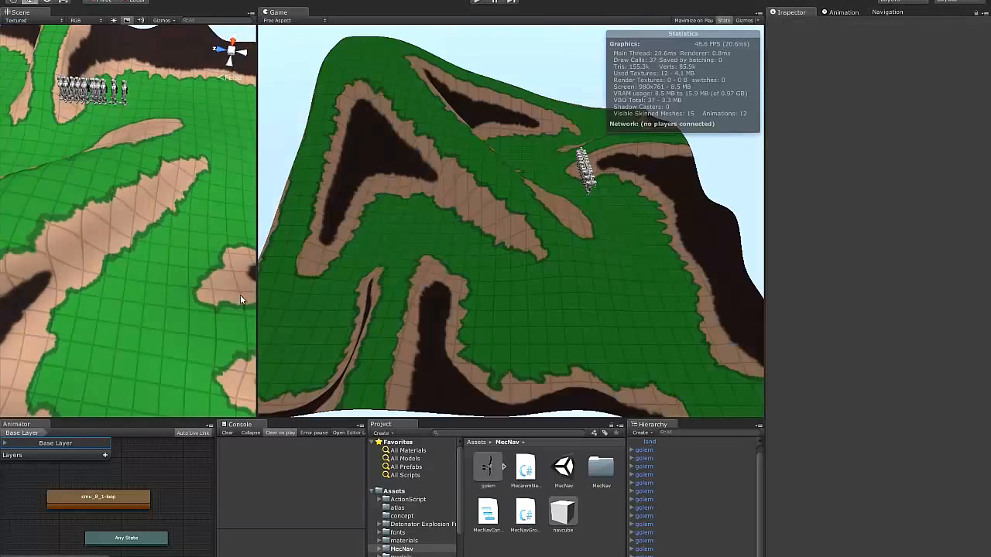
Set the land terrain's Static flag to Everything and show the Navigation bake settings.
left_click(646, 441)
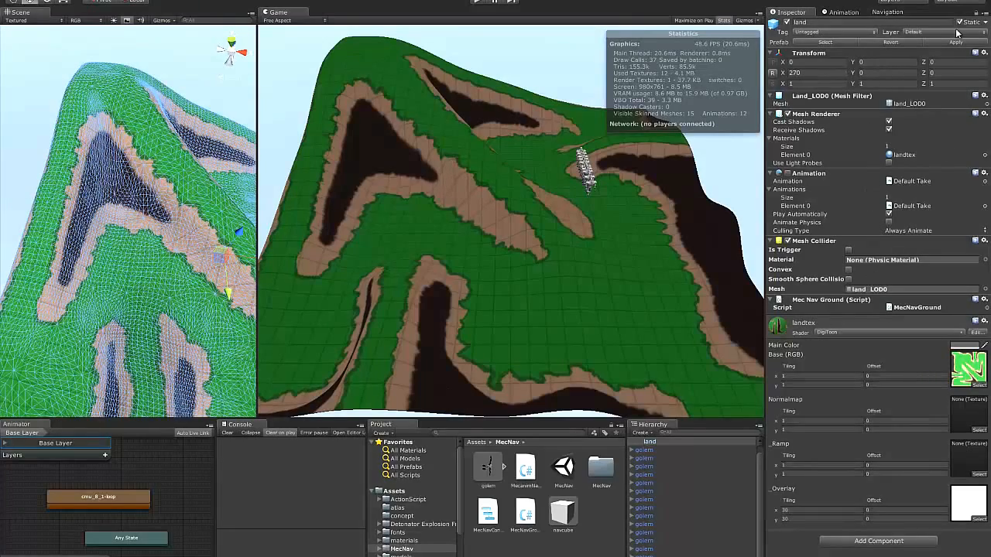
left_click(977, 22)
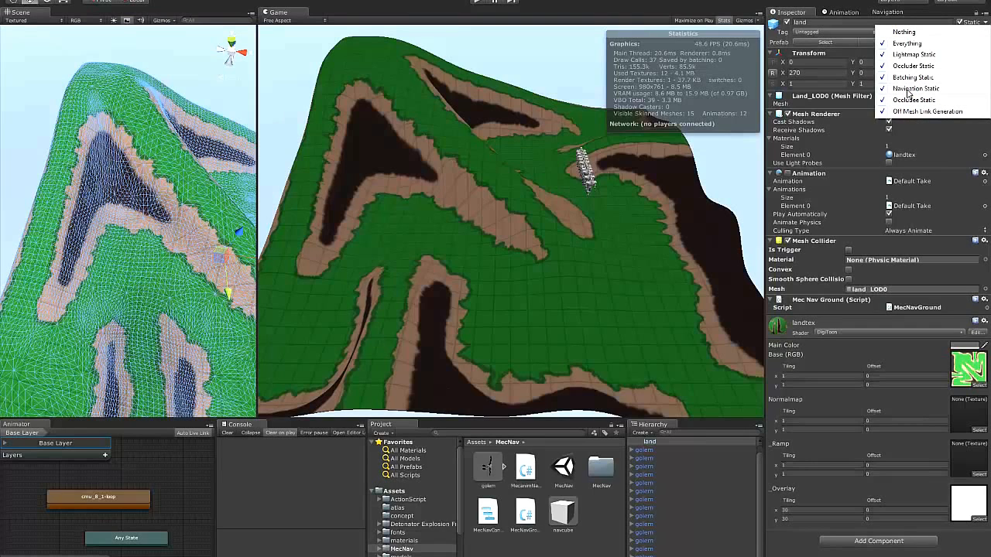
mouse_move(909, 95)
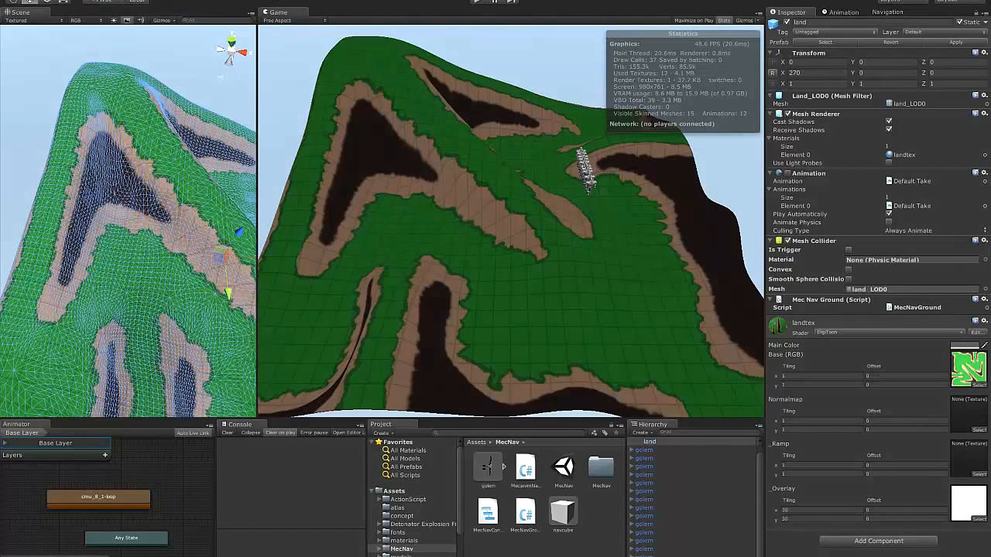
left_click(887, 12)
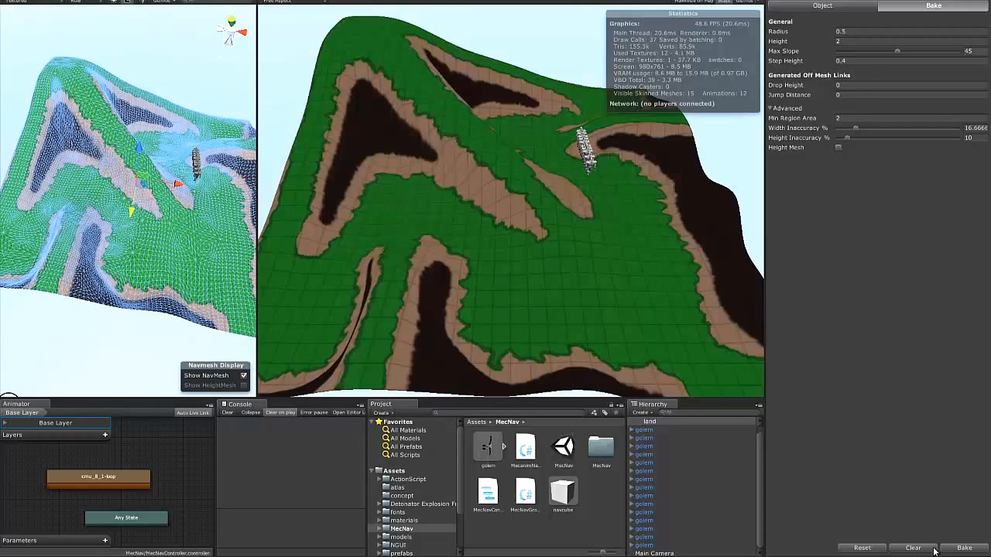
Bake the land's navmesh from the Navigation window's Bake tab.
left_click(963, 548)
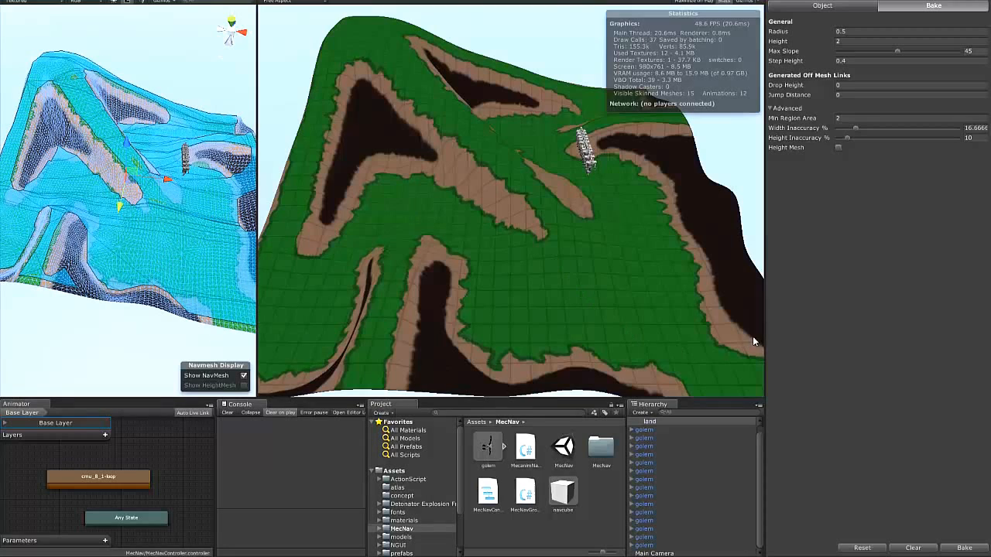
mouse_move(490, 121)
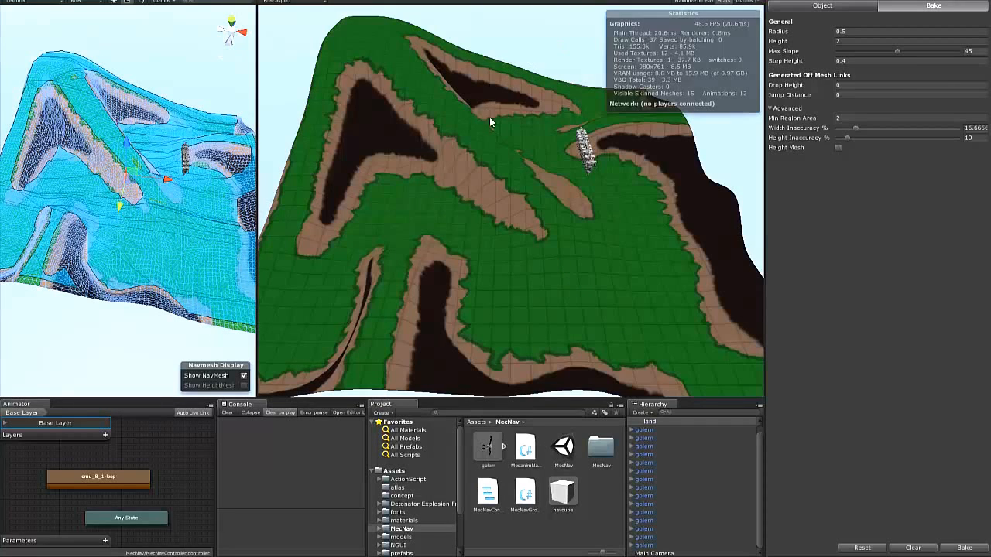
mouse_move(617, 284)
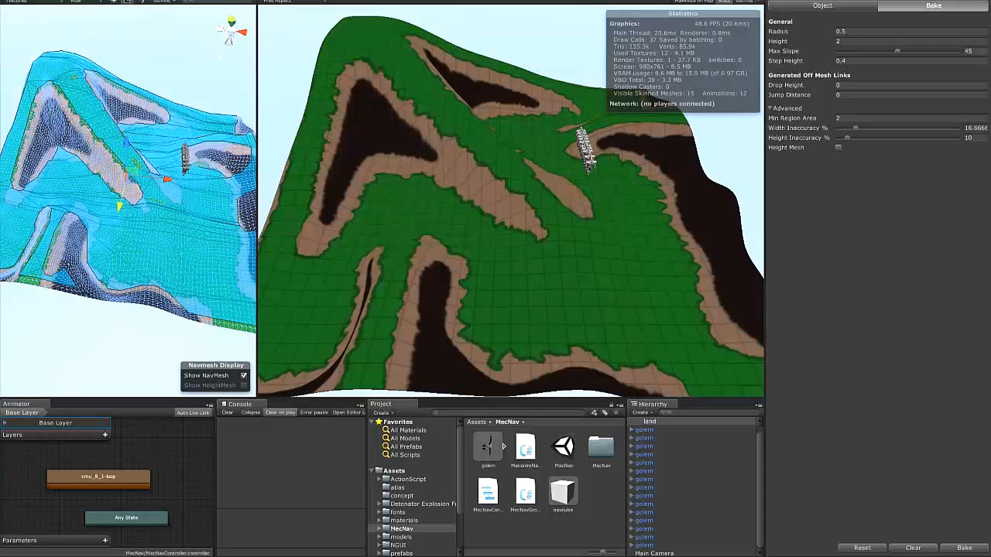
mouse_move(757, 114)
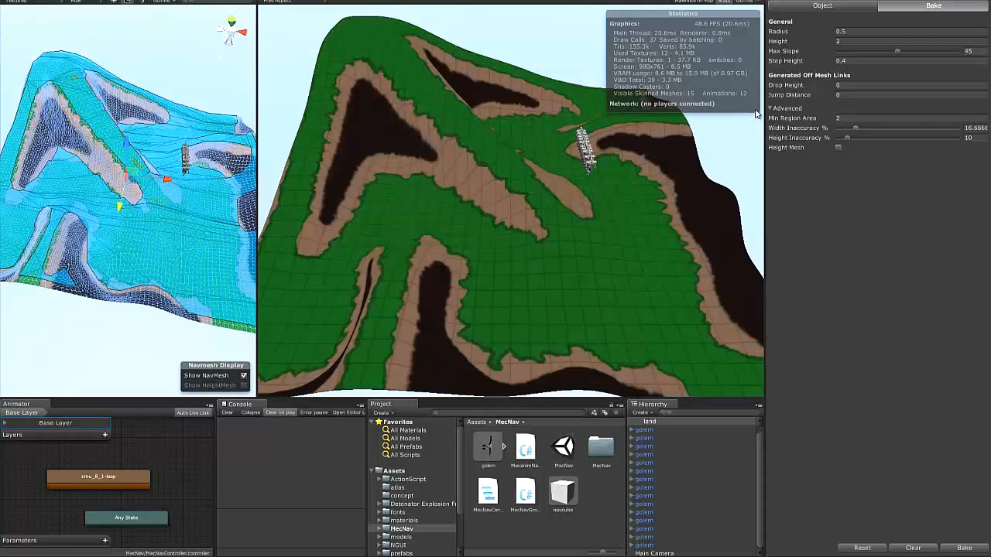